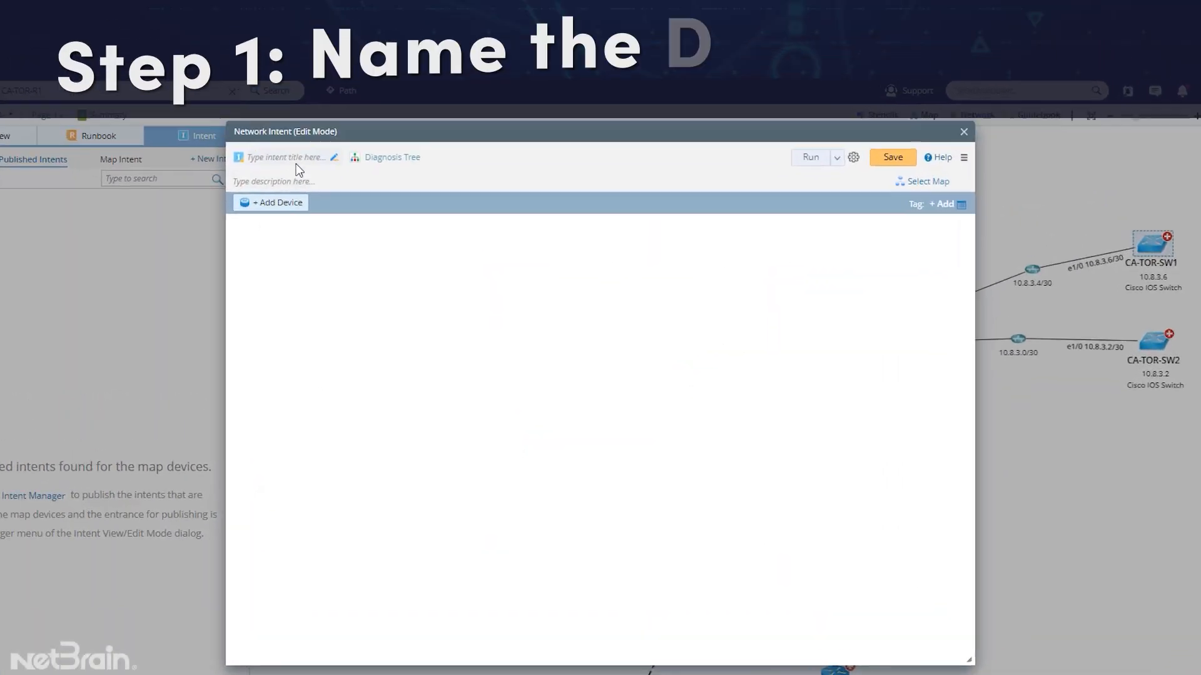
# Step: Title the intent 'DMVPN Check' and select router US-BOS-R1 as its device
pyautogui.write('DMVPN Check')
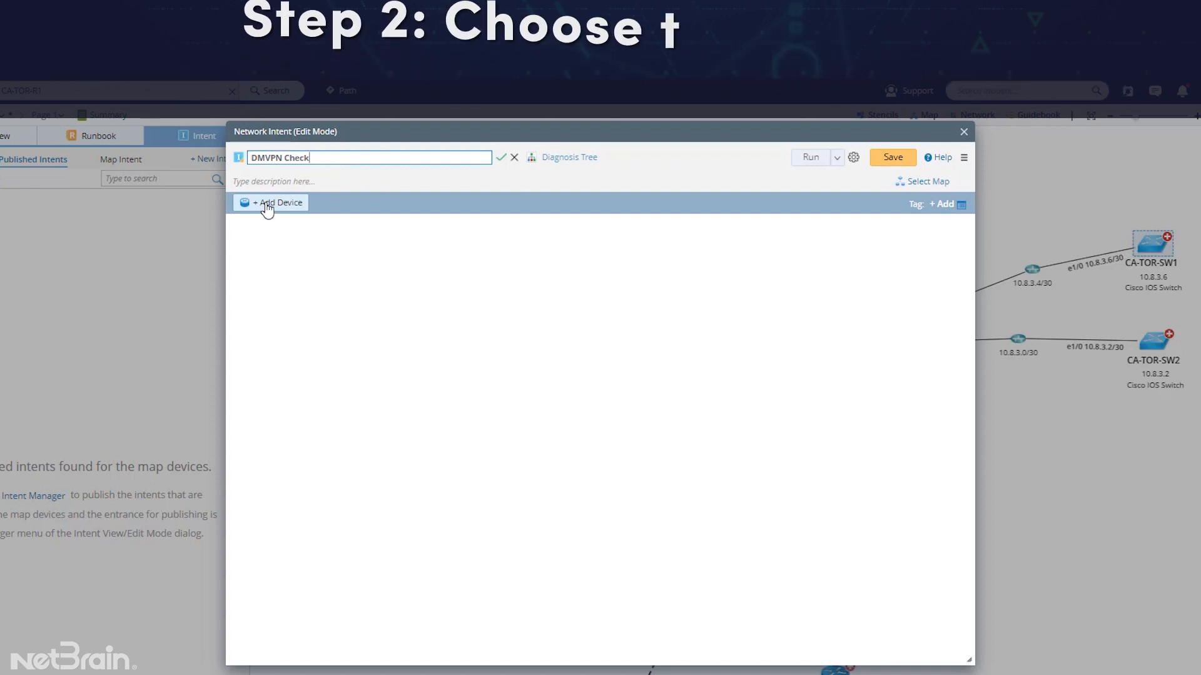
pyautogui.click(272, 202)
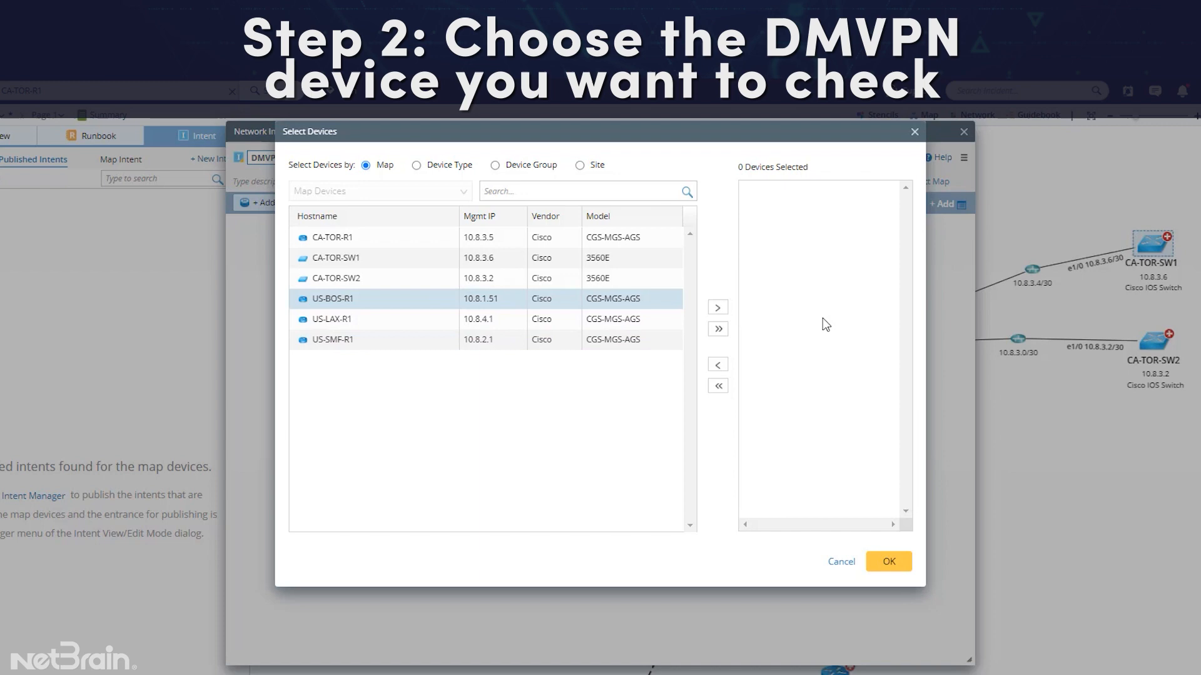
pyautogui.click(717, 307)
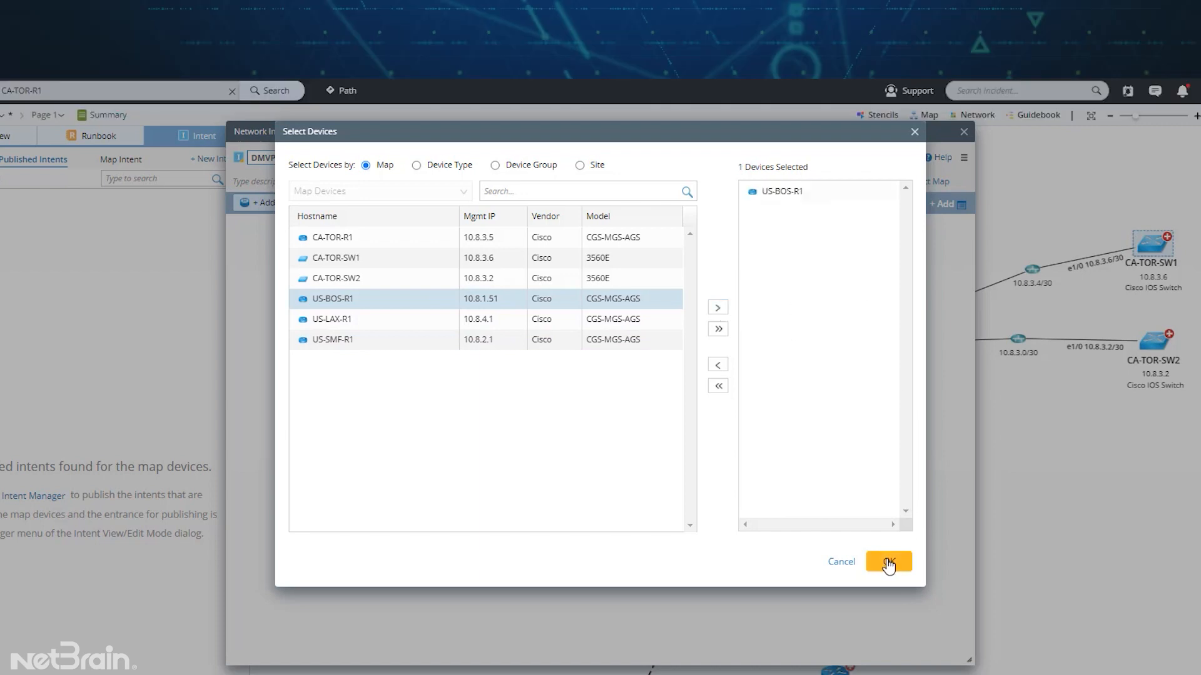
pyautogui.click(887, 561)
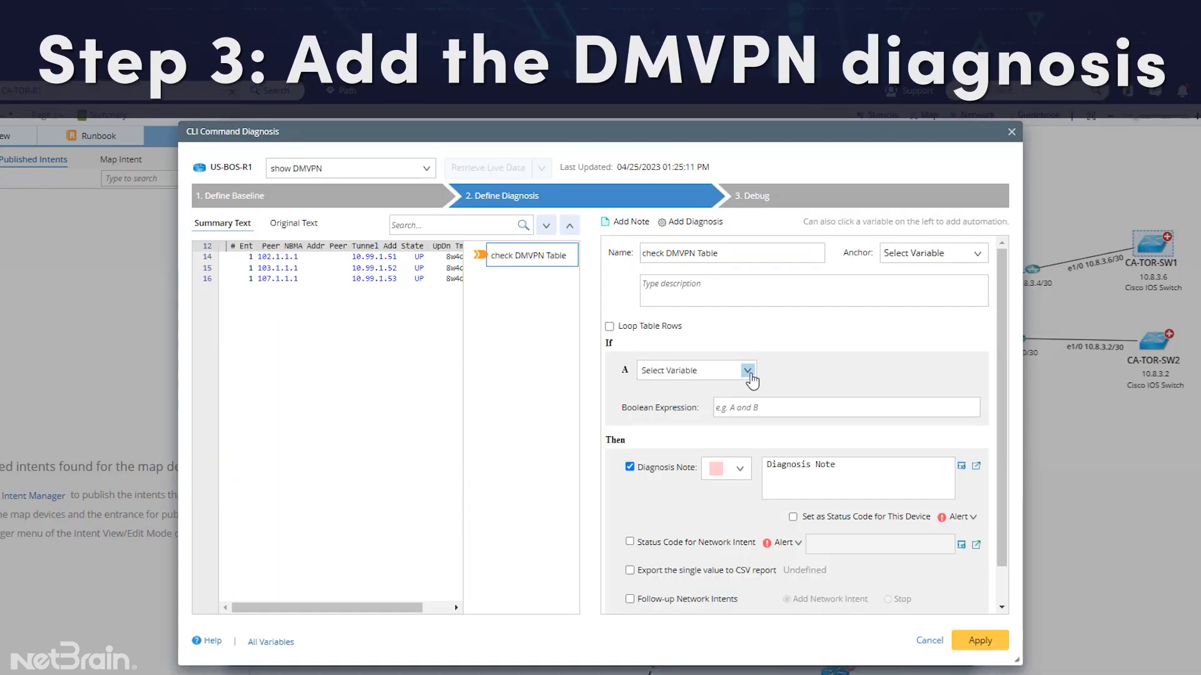
# Step: Set condition A to current DMVPNPeers not equal to baseline DMVPNPeers, with note and status codes
pyautogui.click(750, 370)
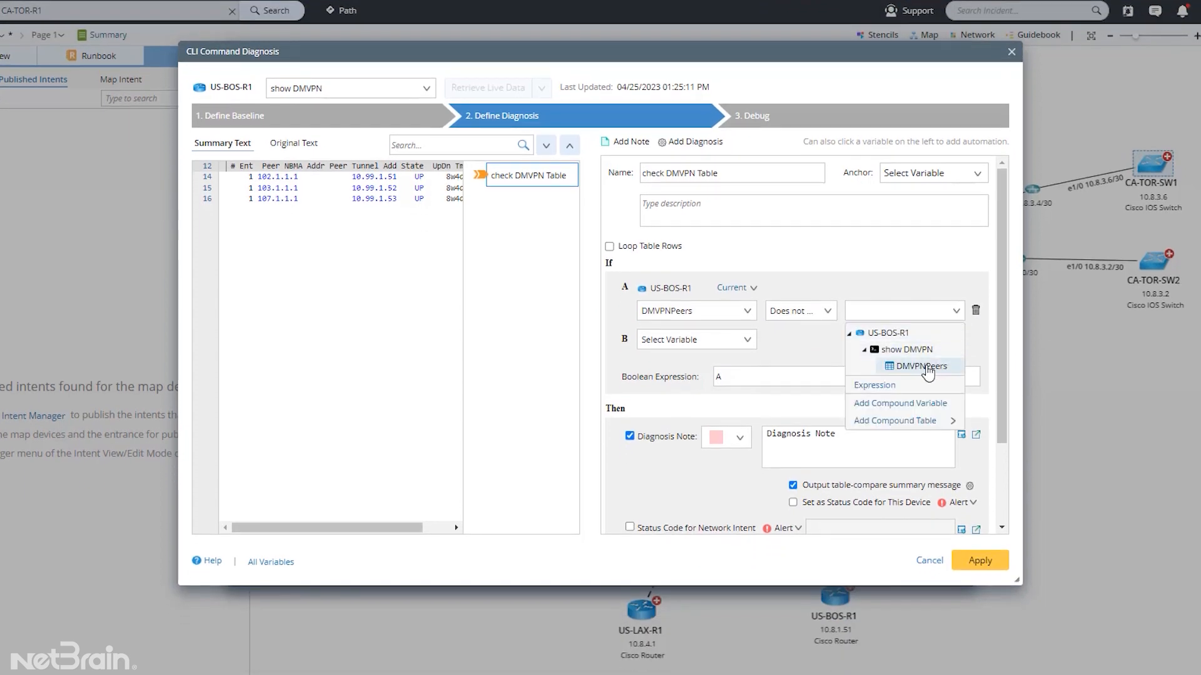
pyautogui.click(917, 366)
pyautogui.write('The DMVPN Table change')
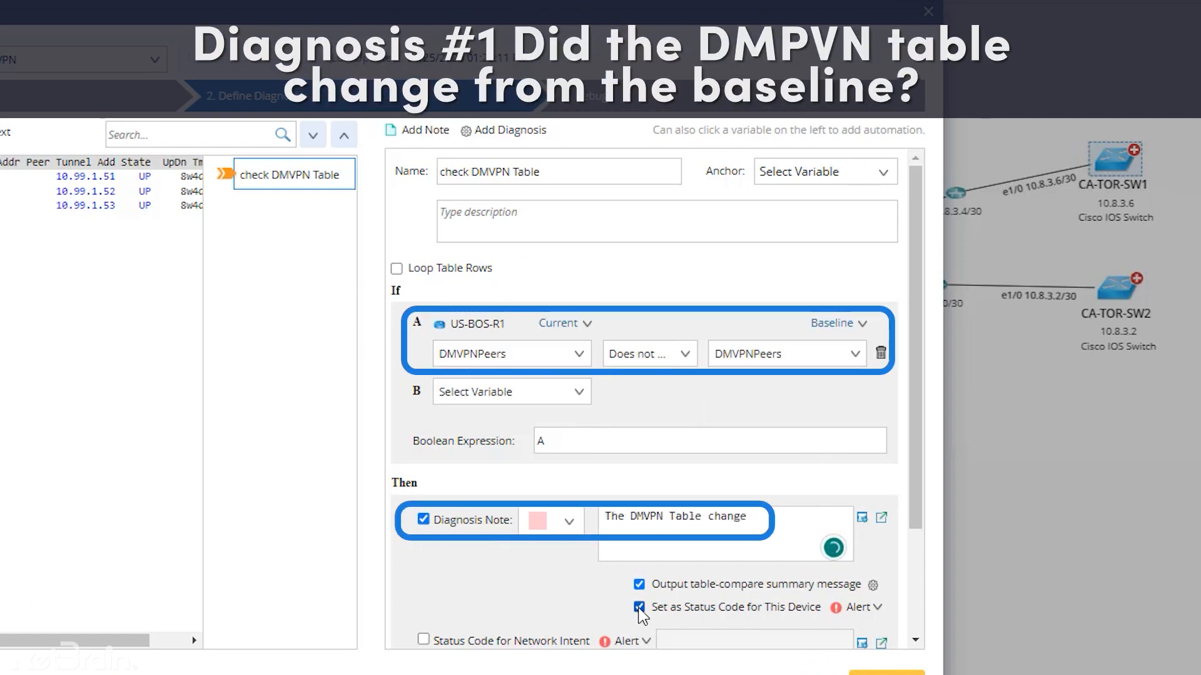
pyautogui.scroll(-3)
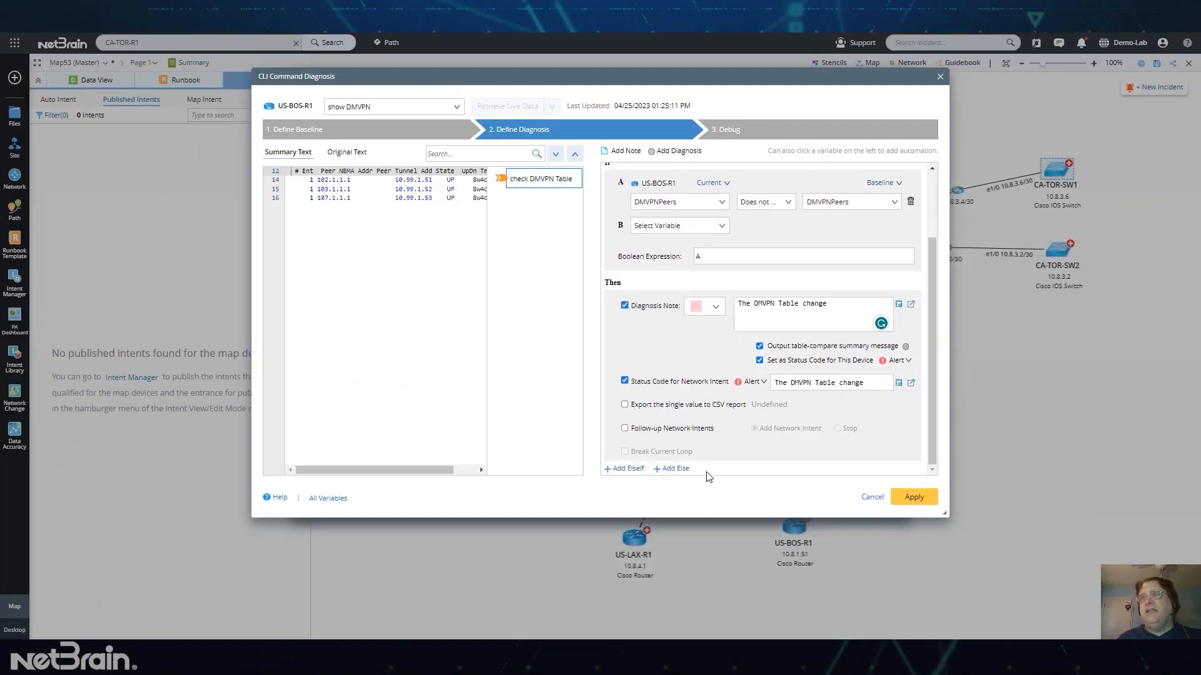
pyautogui.click(677, 150)
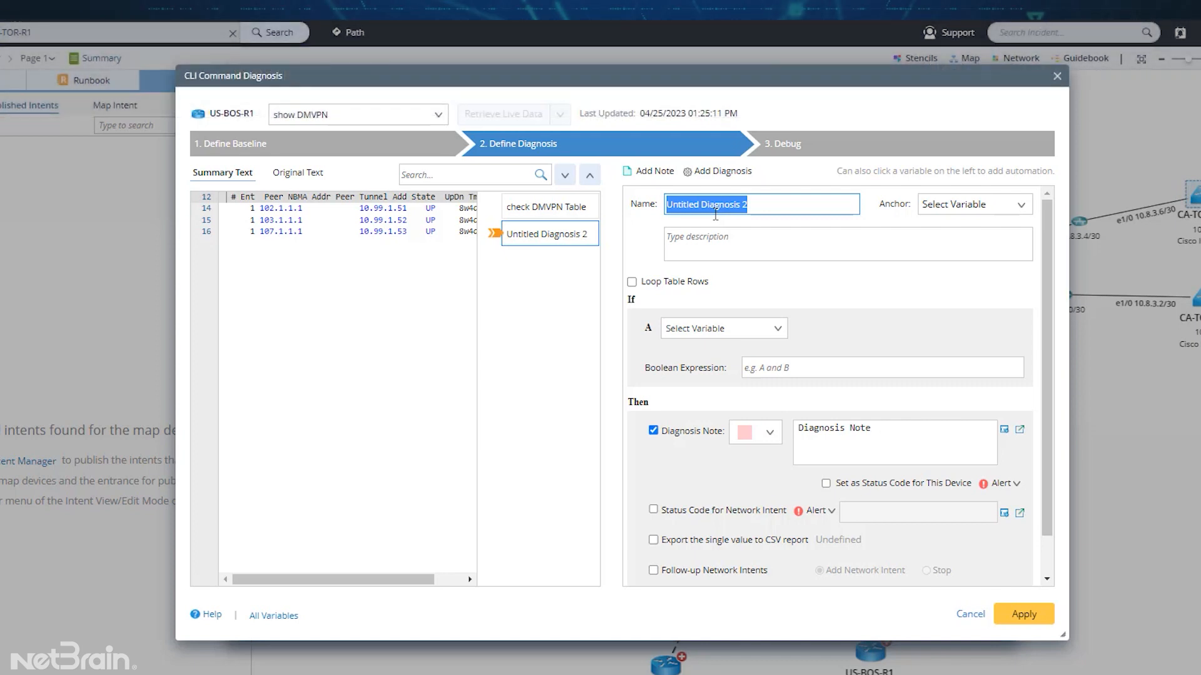
# Step: Name the second diagnosis 'Check DMVPN Peer' and loop it over the DMVPNPeers table
pyautogui.write('C')
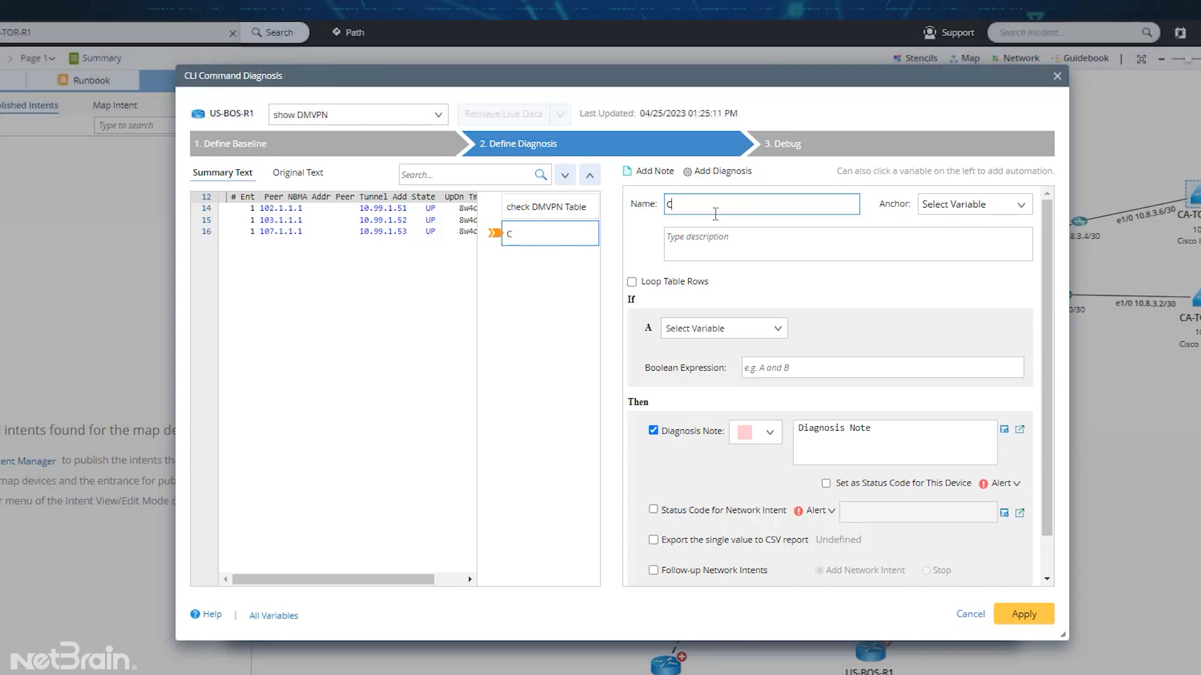
pyautogui.write('heck')
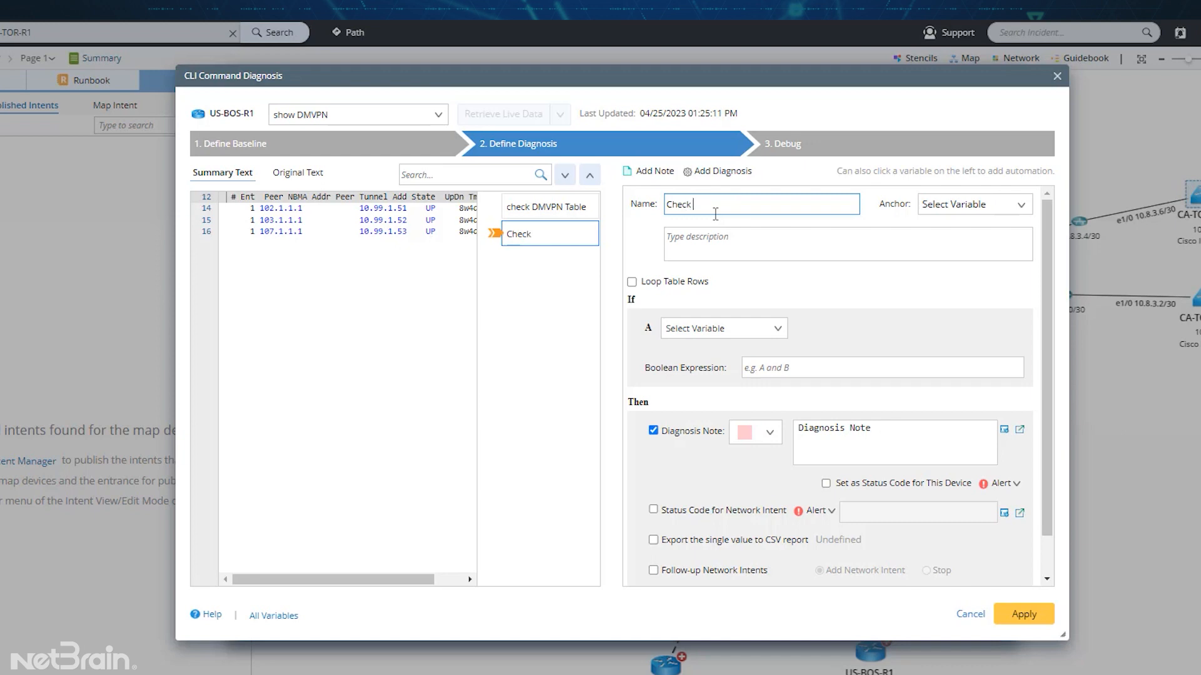
pyautogui.write('DMV')
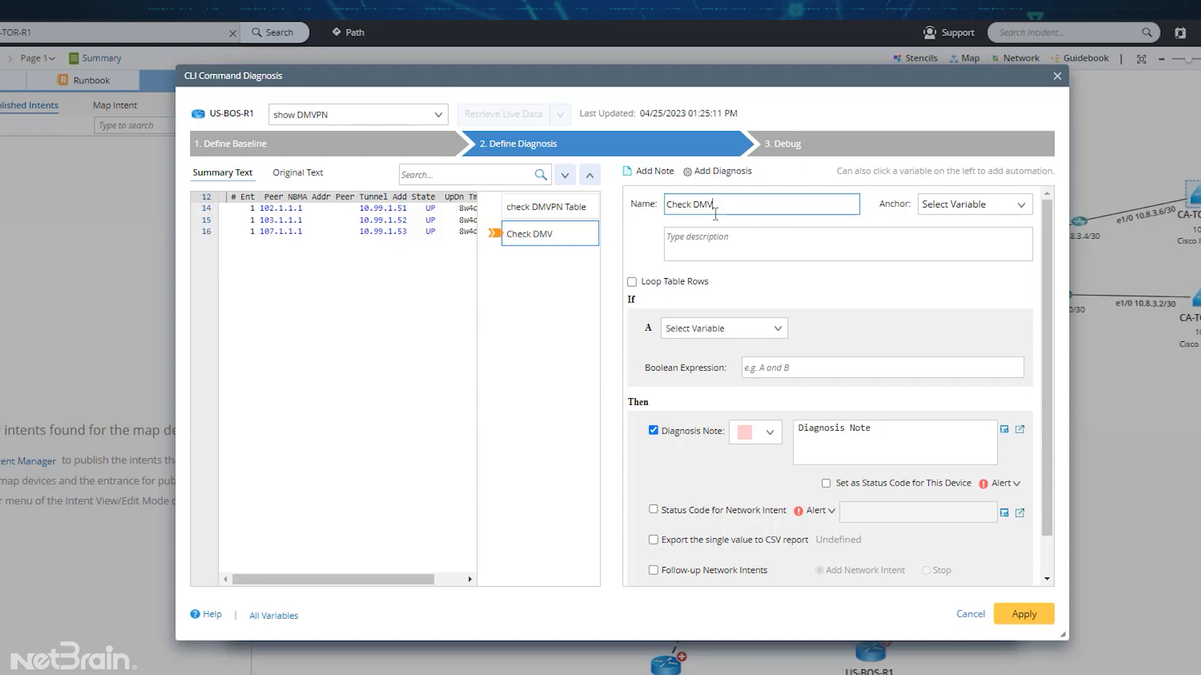
pyautogui.write('PN Peer')
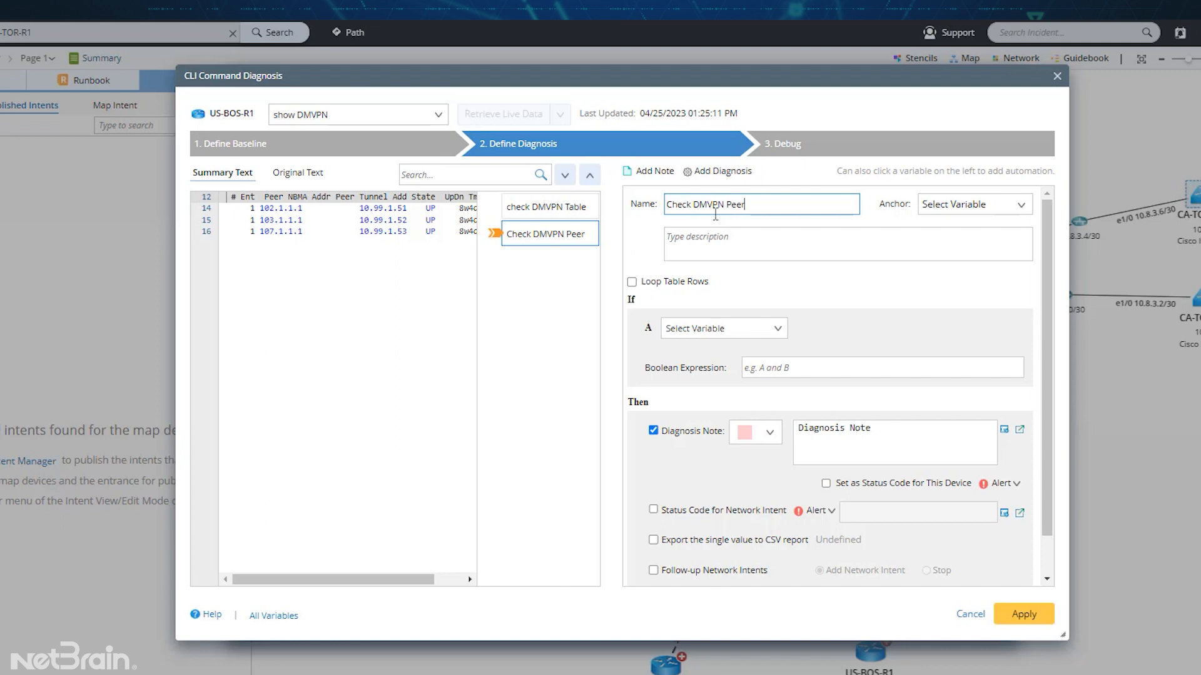
pyautogui.moveTo(741, 303)
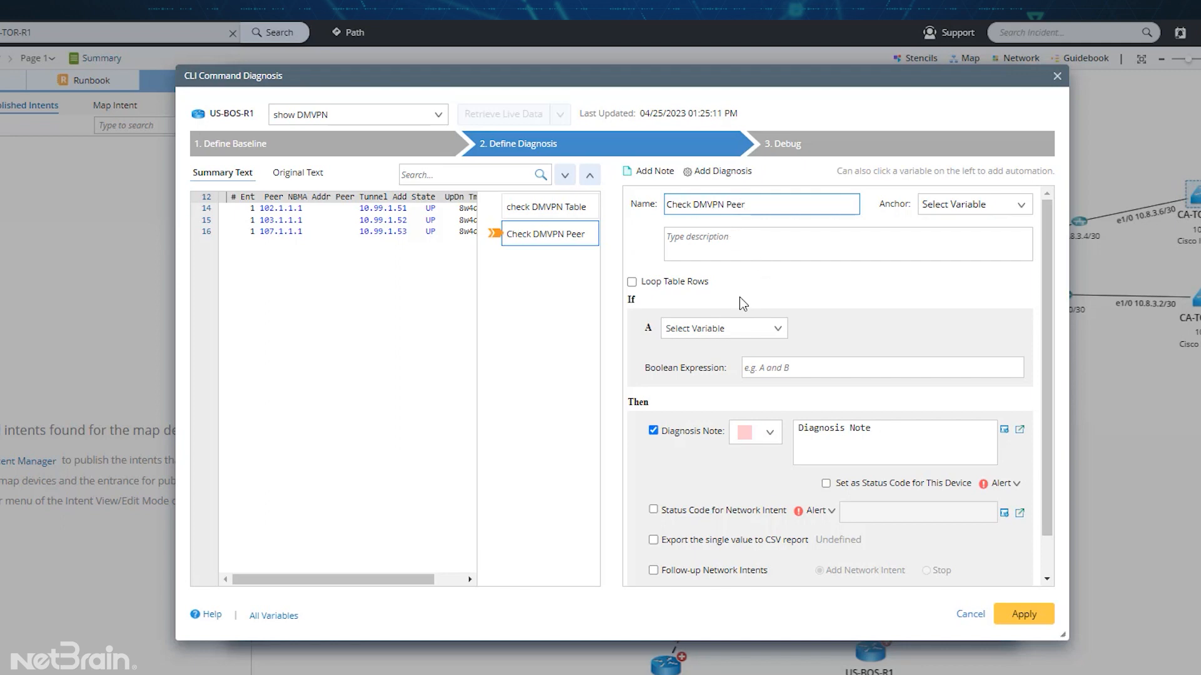
pyautogui.moveTo(698, 291)
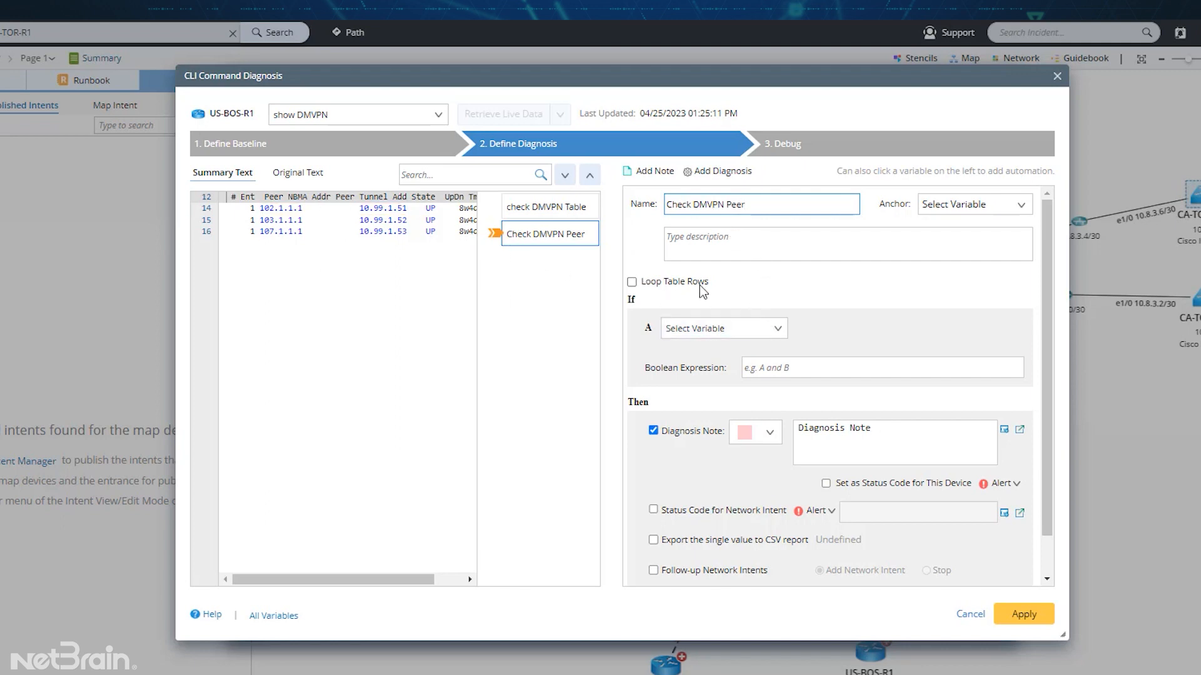
pyautogui.click(632, 282)
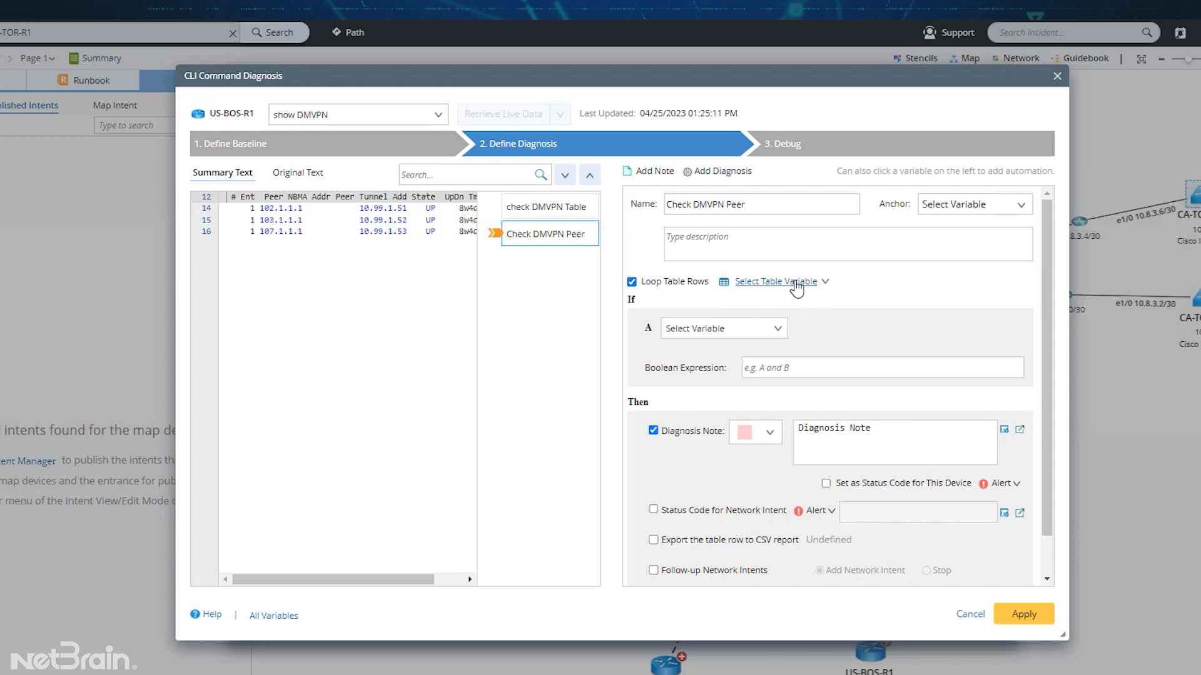
pyautogui.click(774, 281)
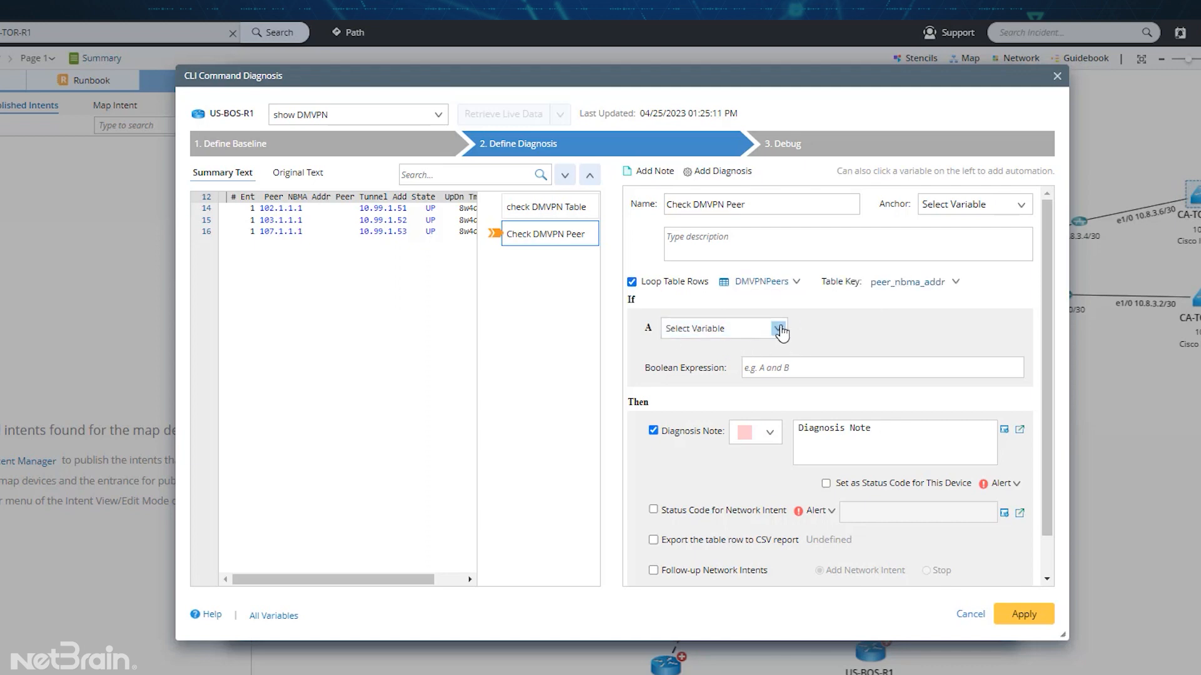
# Step: Add peer_nbma_addr and state 'does not equal baseline' conditions, and set it as the status code
pyautogui.click(780, 328)
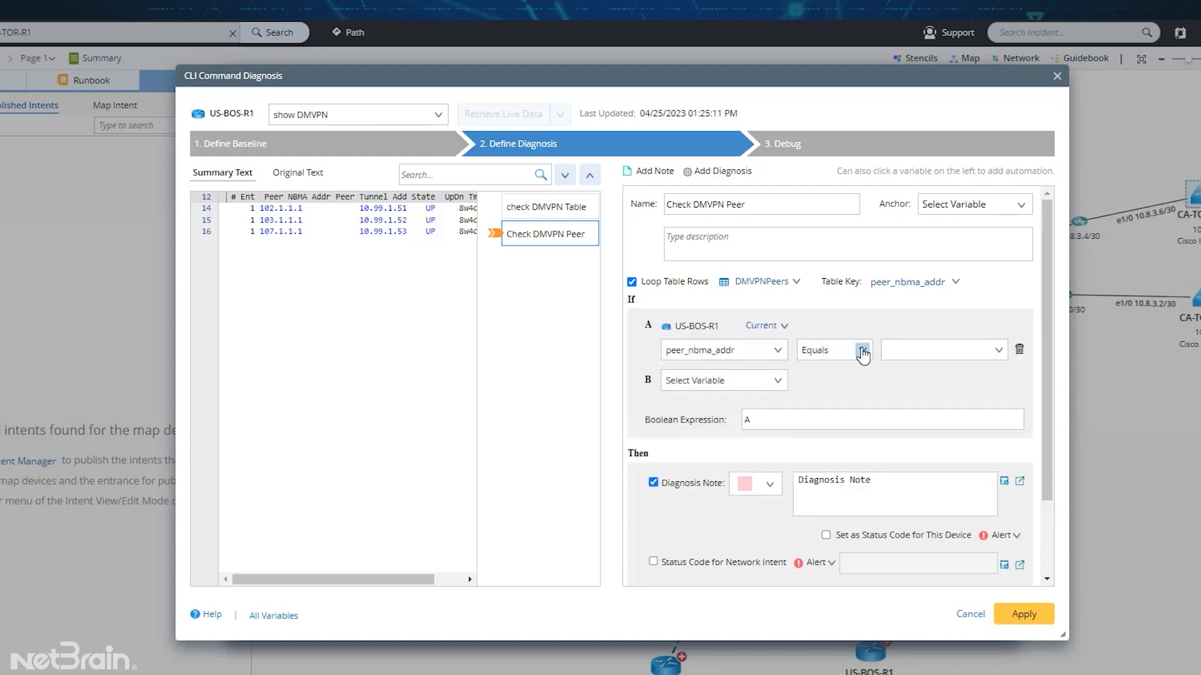
pyautogui.click(862, 350)
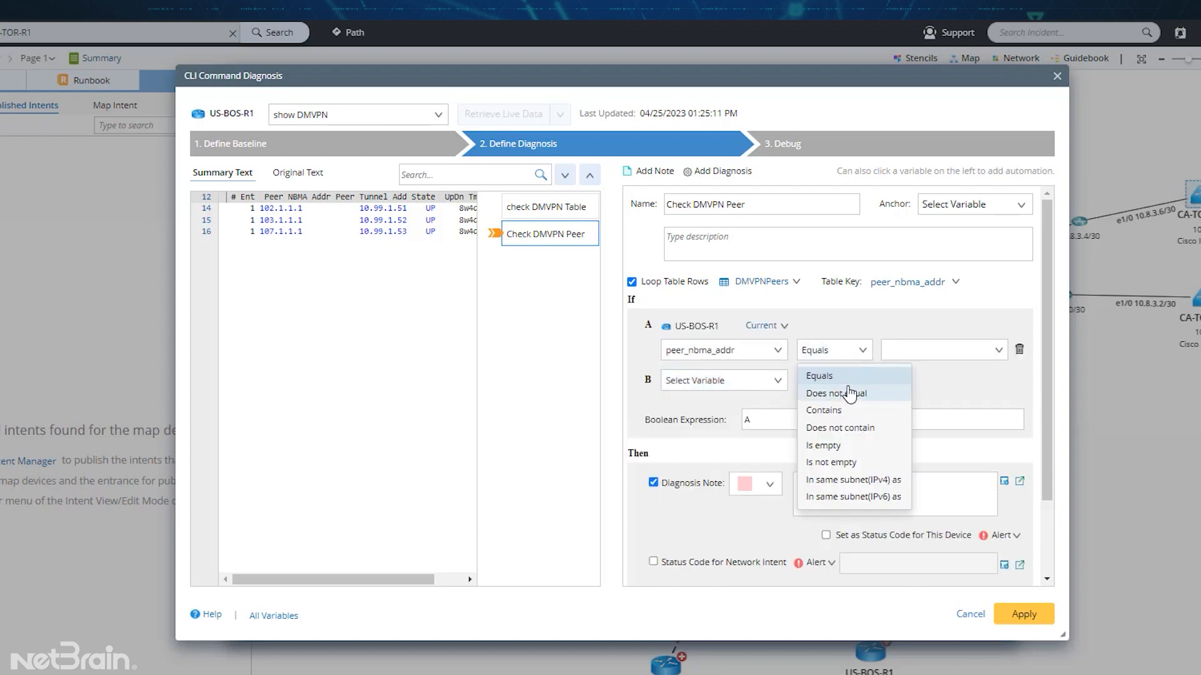
pyautogui.click(836, 393)
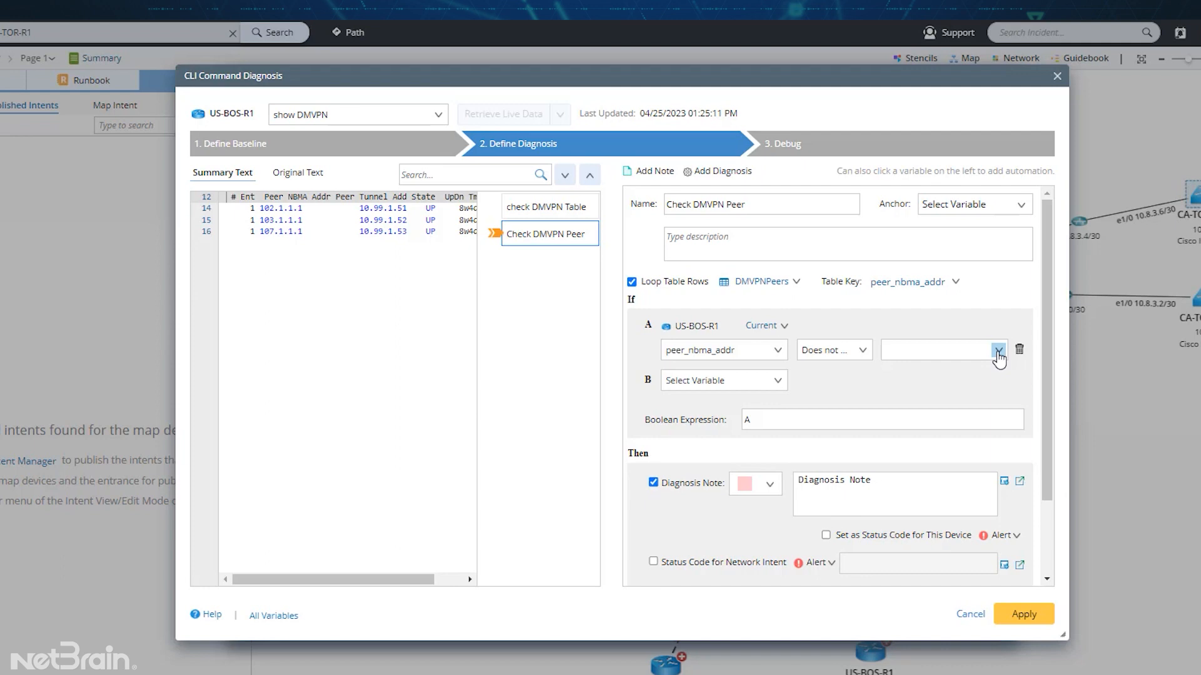
pyautogui.click(997, 349)
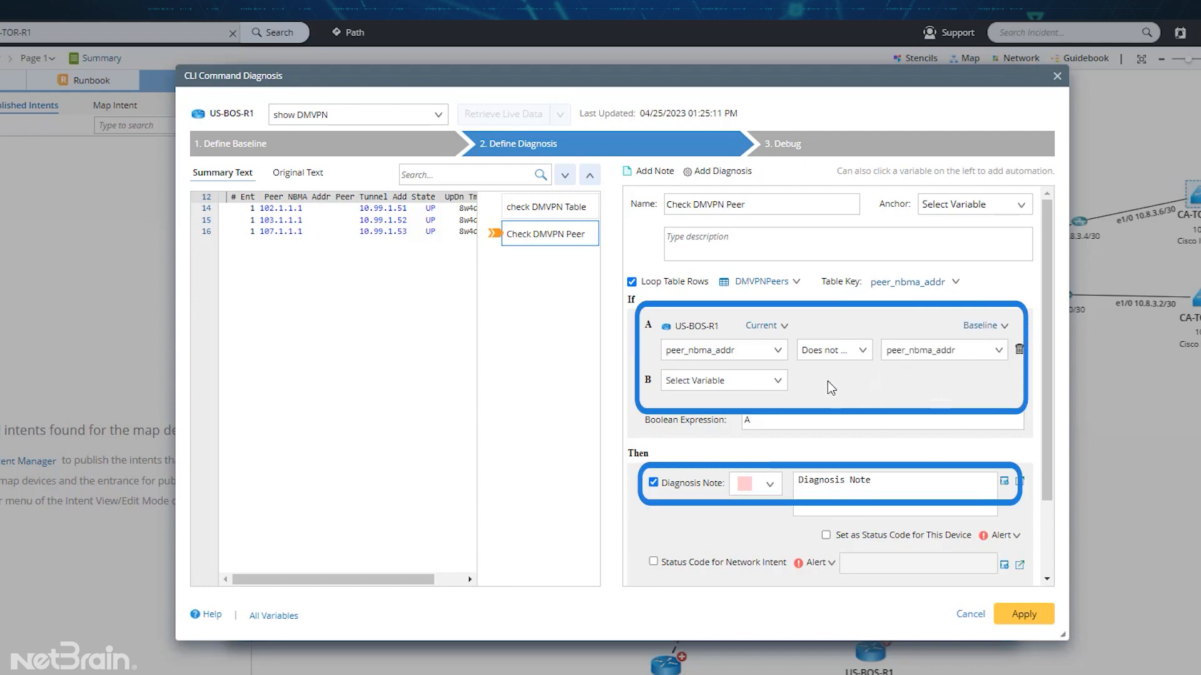
pyautogui.click(777, 381)
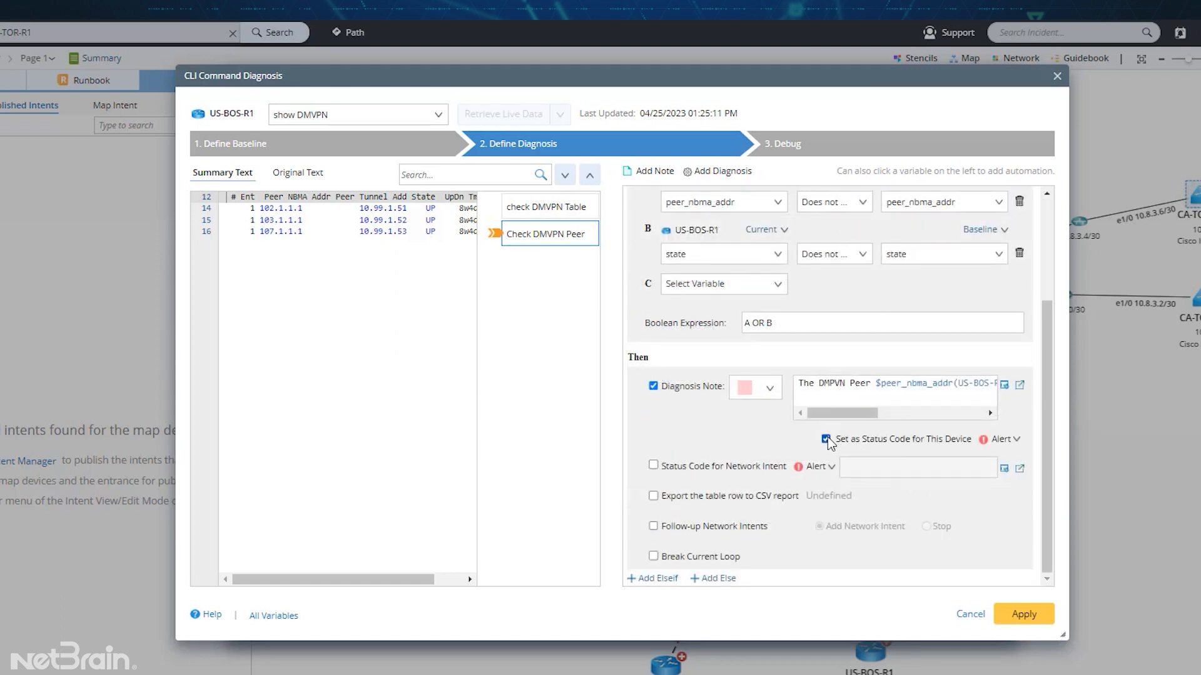
pyautogui.click(1023, 613)
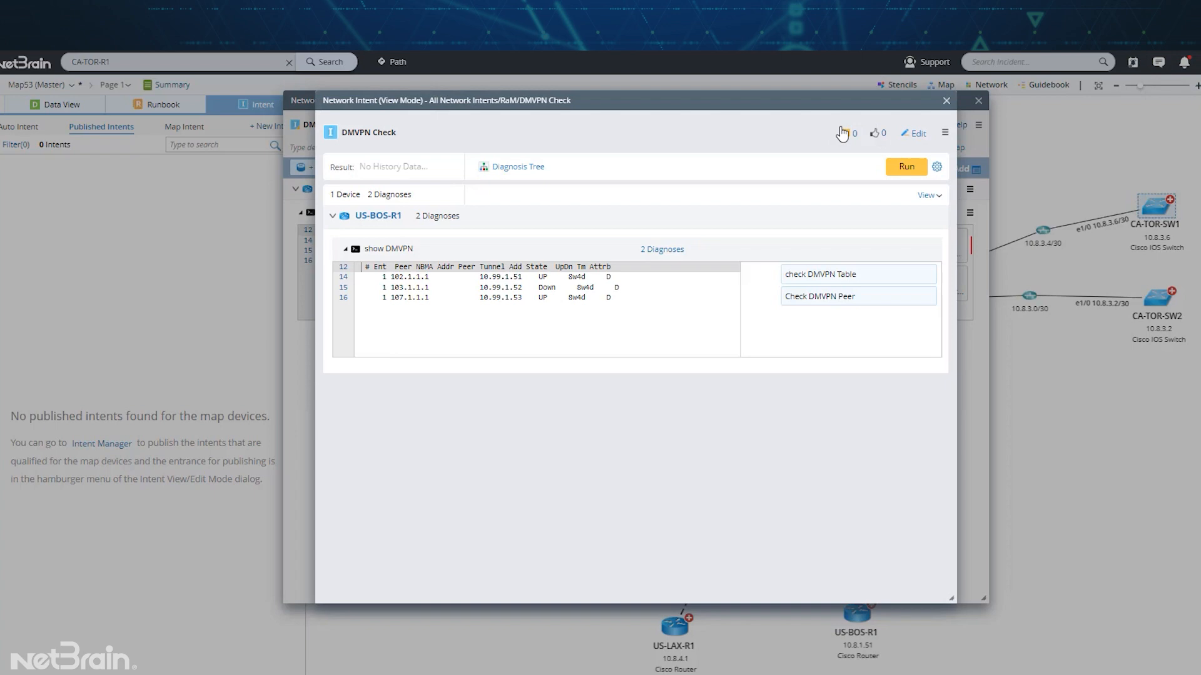
# Step: Run the DMVPN Check intent against US-BOS-R1
pyautogui.click(906, 166)
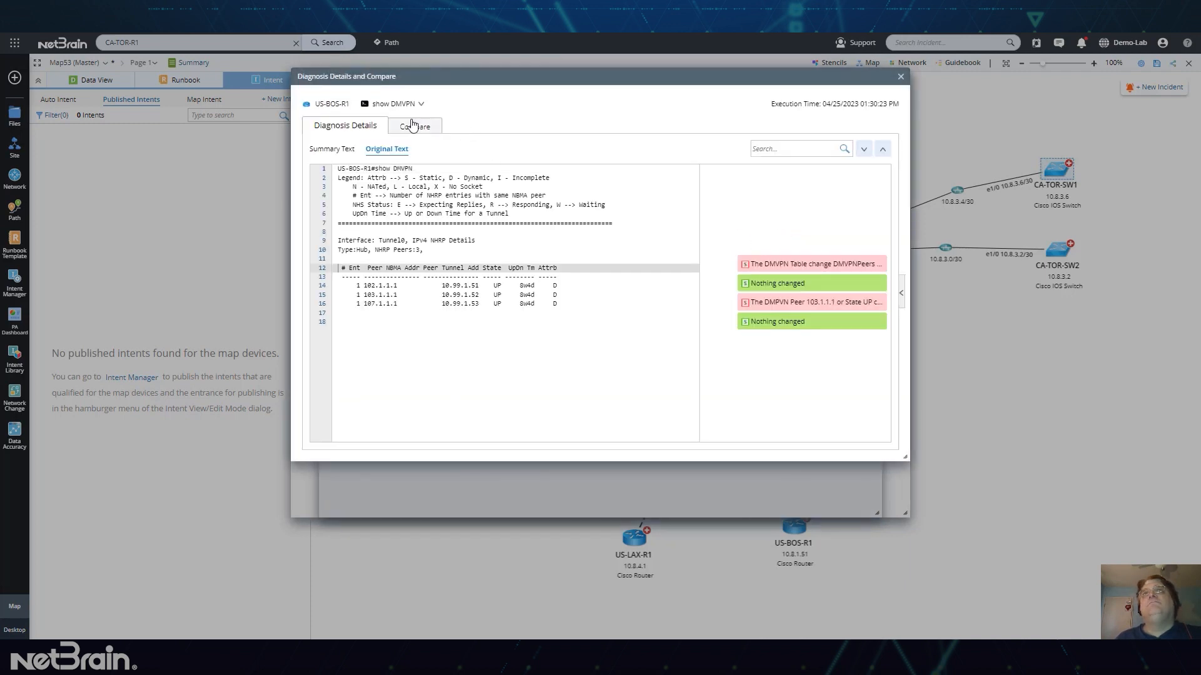
# Step: Compare show DMVPN output to baseline, finding peer 103.1.1.1 UP instead of Down, then close
pyautogui.click(415, 126)
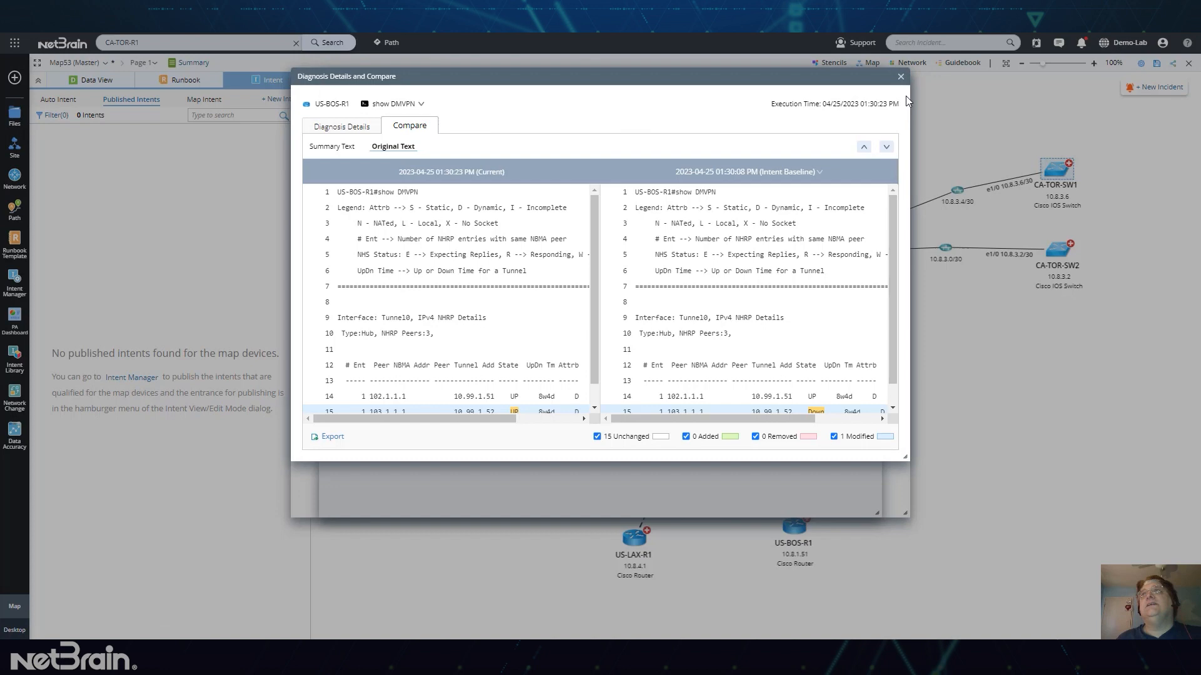
pyautogui.scroll(-3)
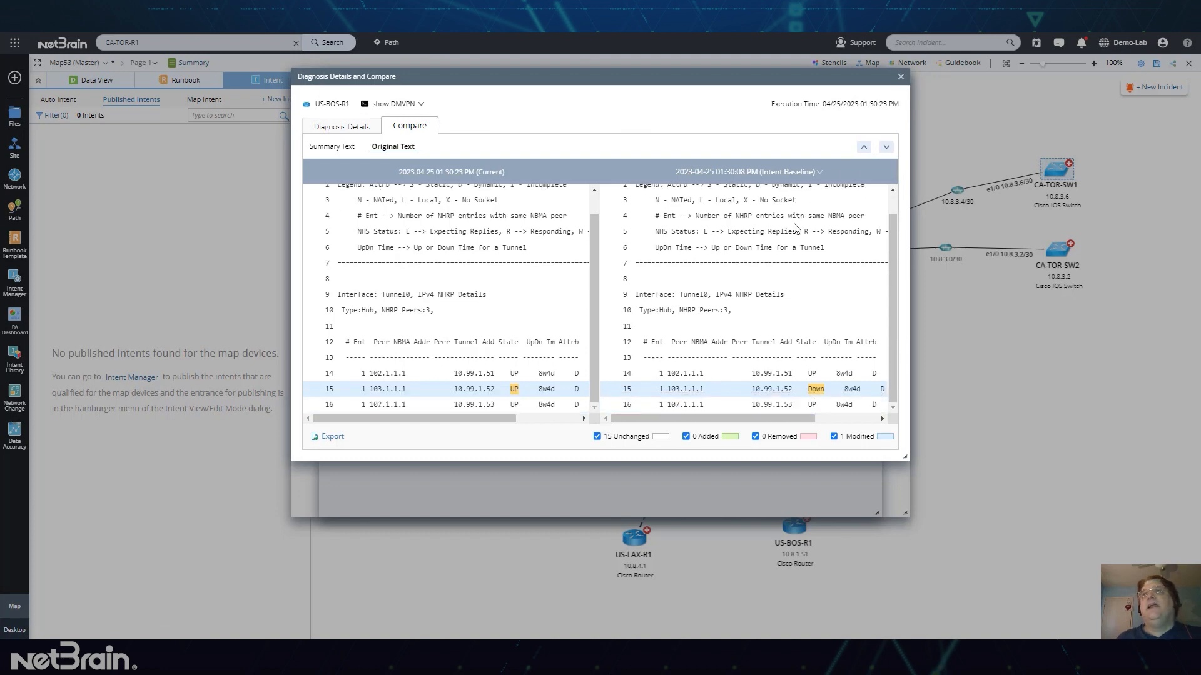
pyautogui.click(452, 388)
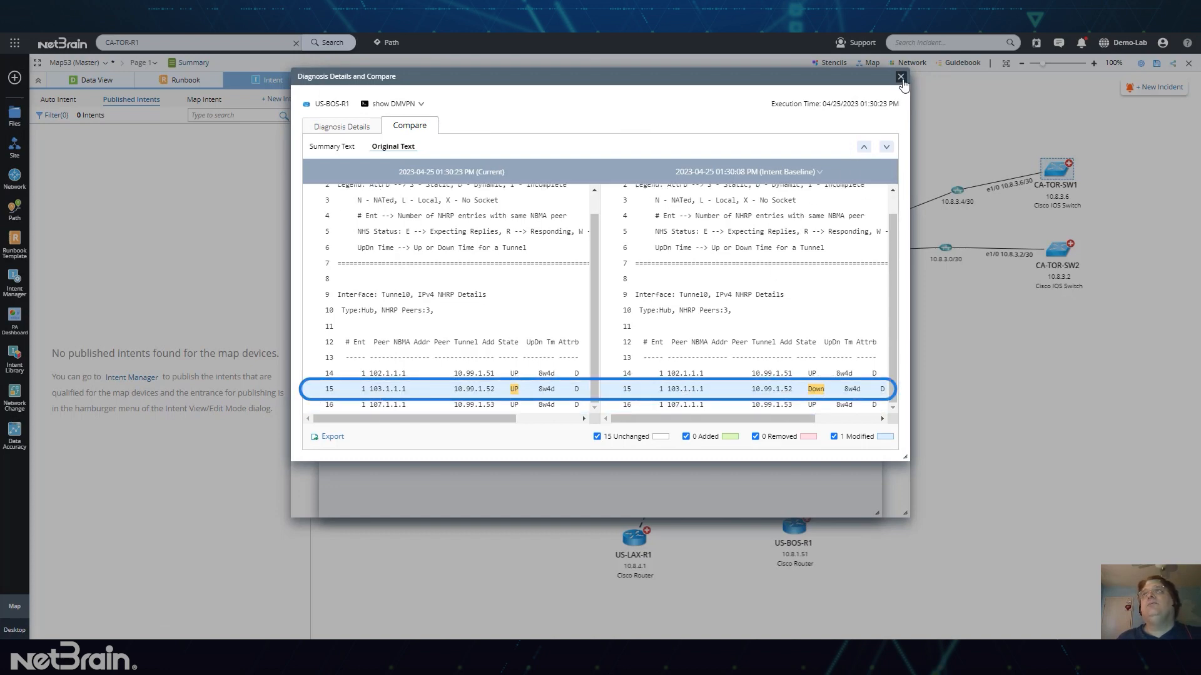
pyautogui.click(901, 77)
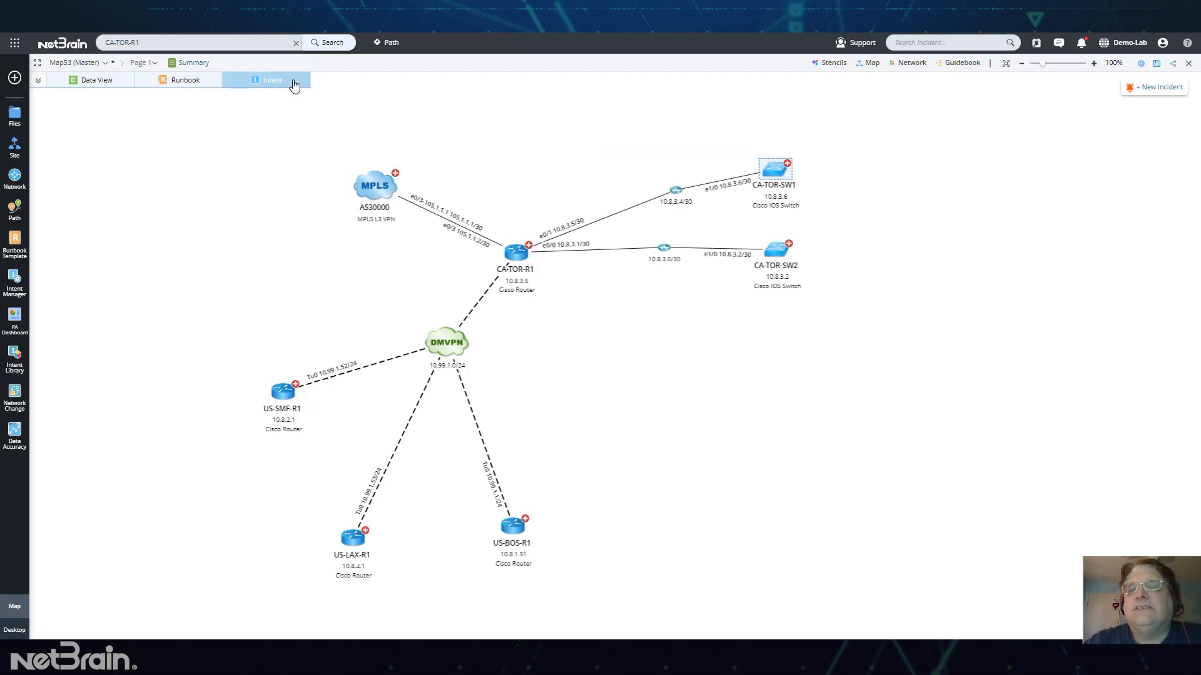
# Step: Reopen DMVPN Check from the Intent panel in Edit Mode
pyautogui.click(270, 79)
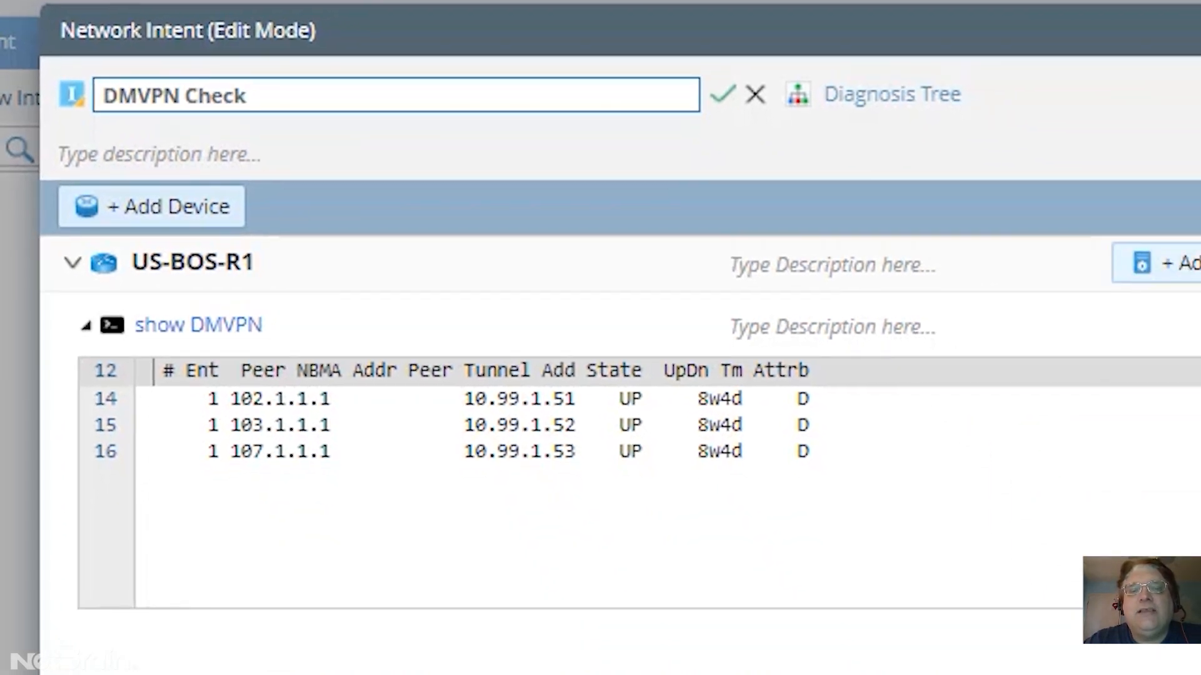
pyautogui.click(891, 93)
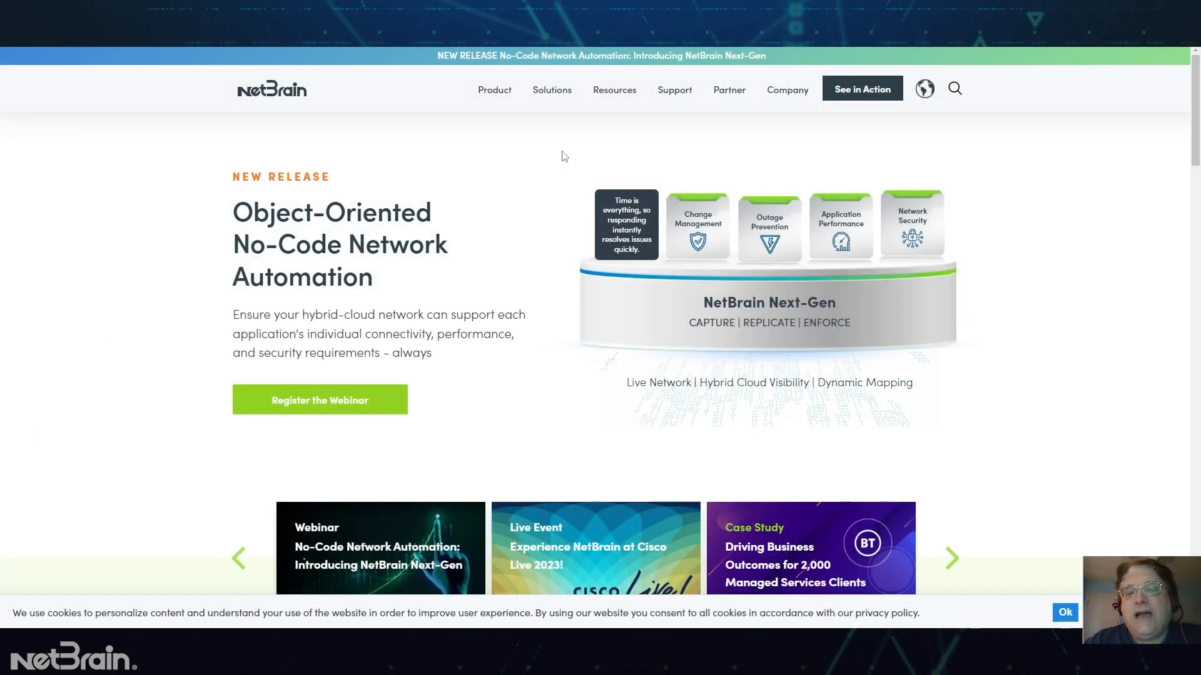
# Step: Go to the Automated Diagnosis page under Solutions and scroll through its features
pyautogui.click(551, 90)
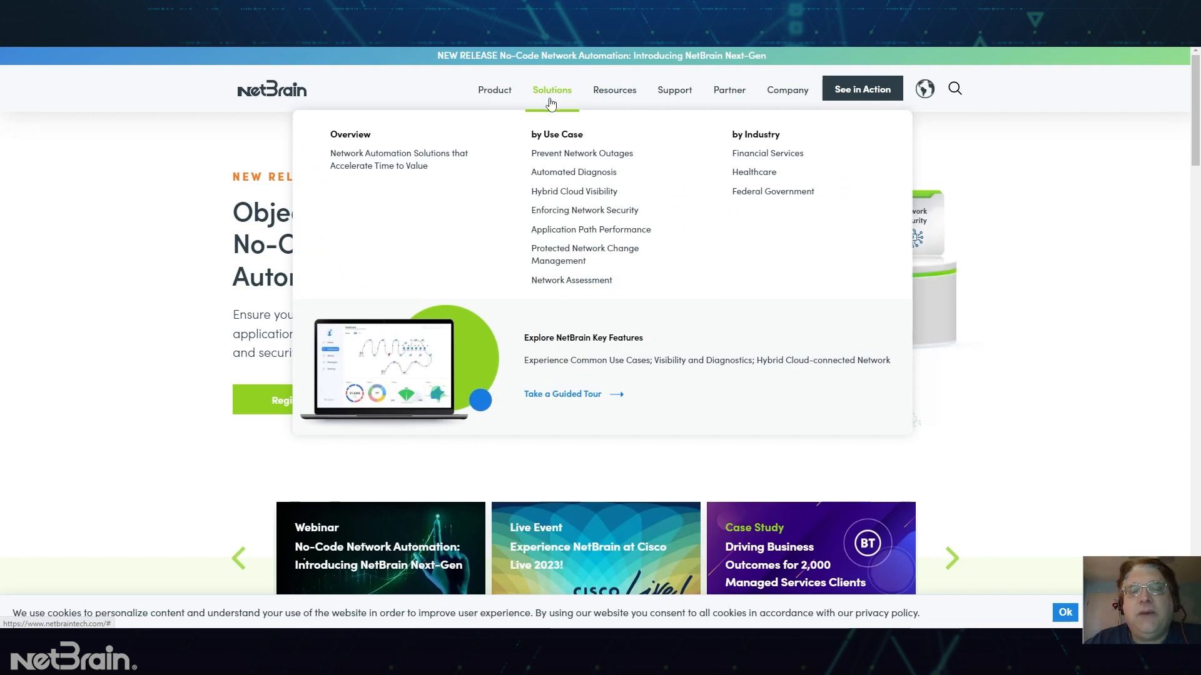
pyautogui.click(573, 172)
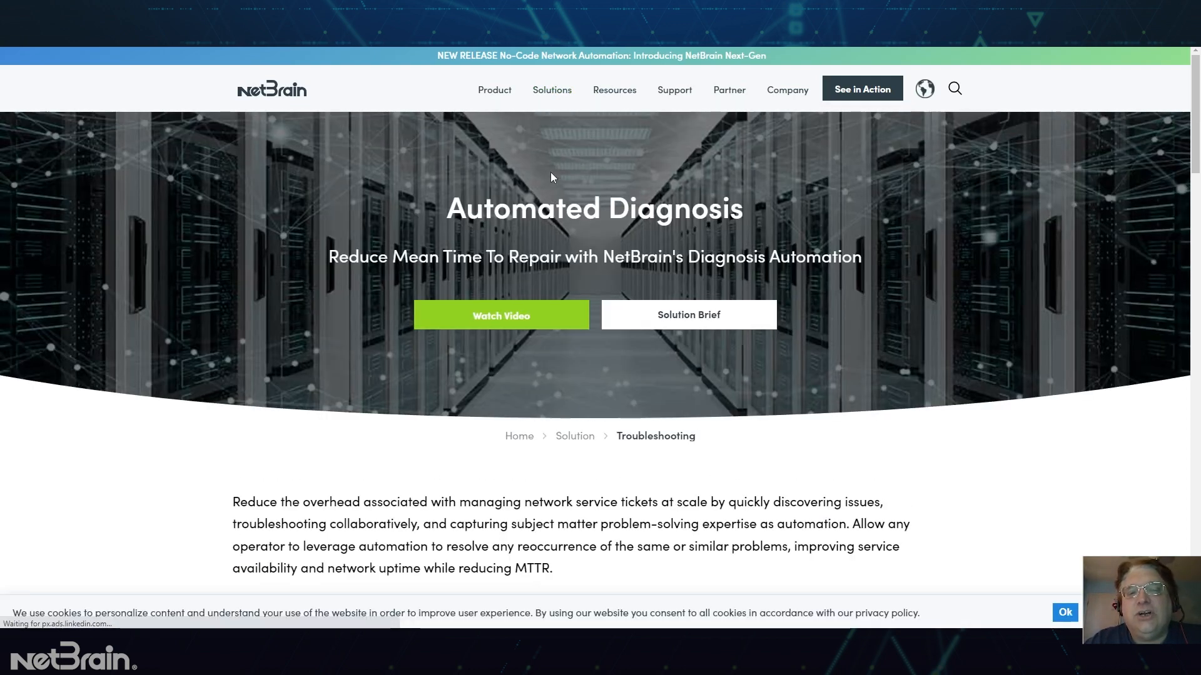
pyautogui.scroll(-3)
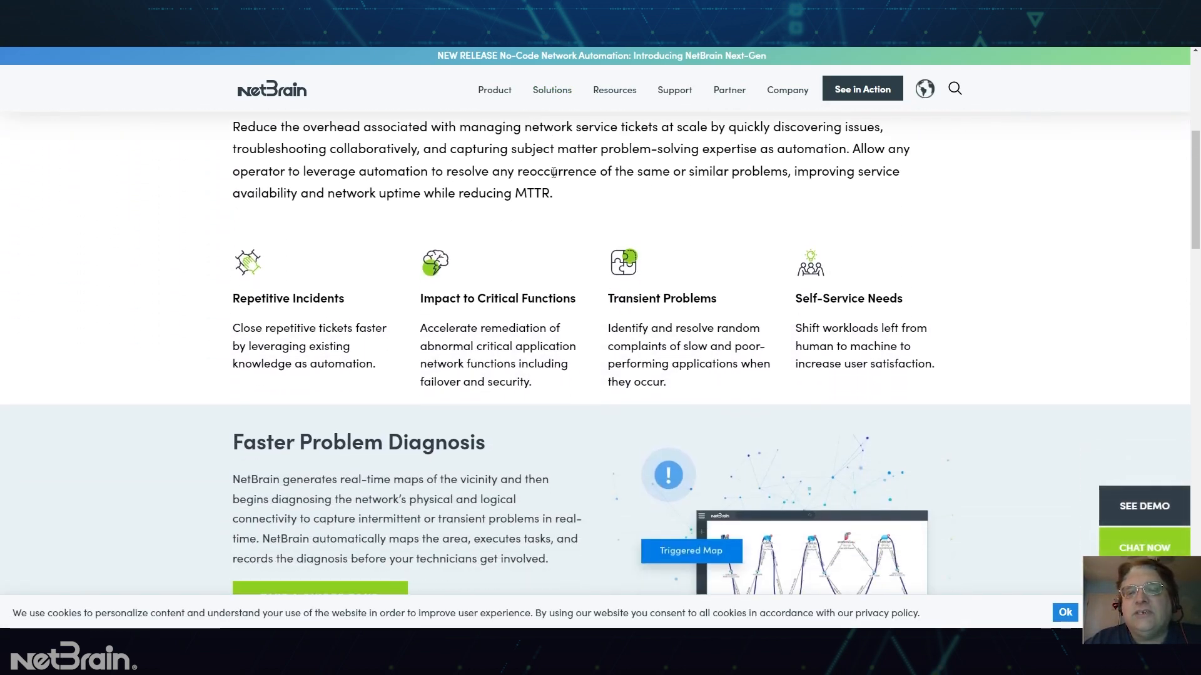
pyautogui.scroll(-3)
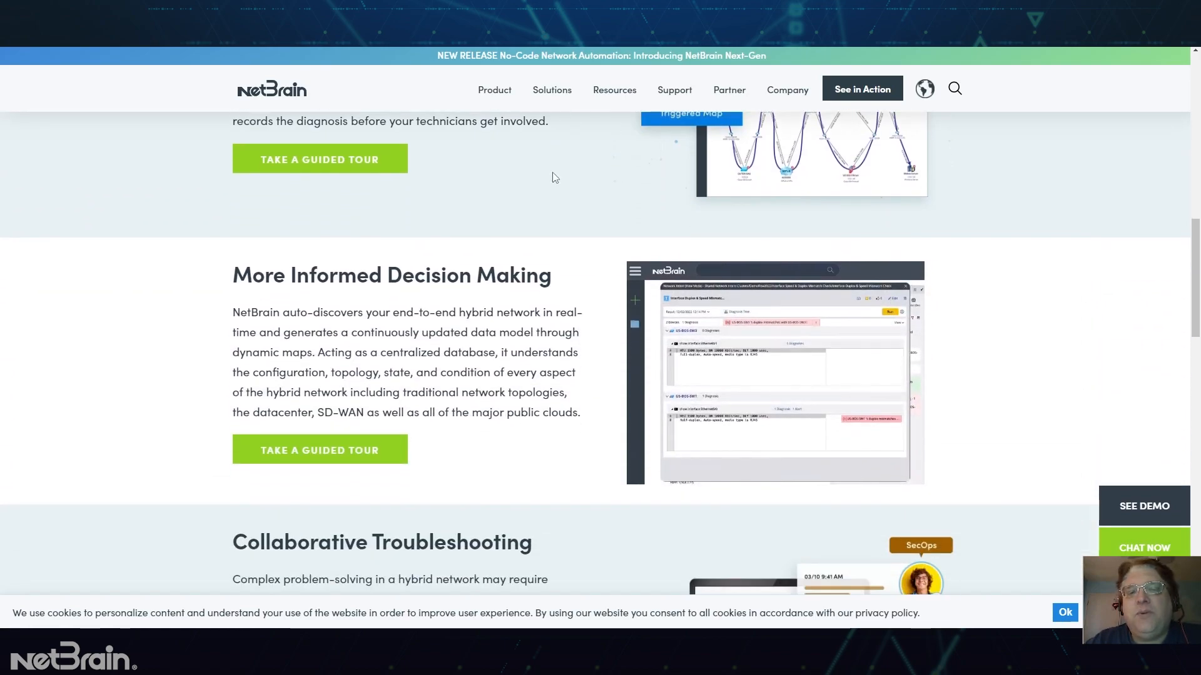